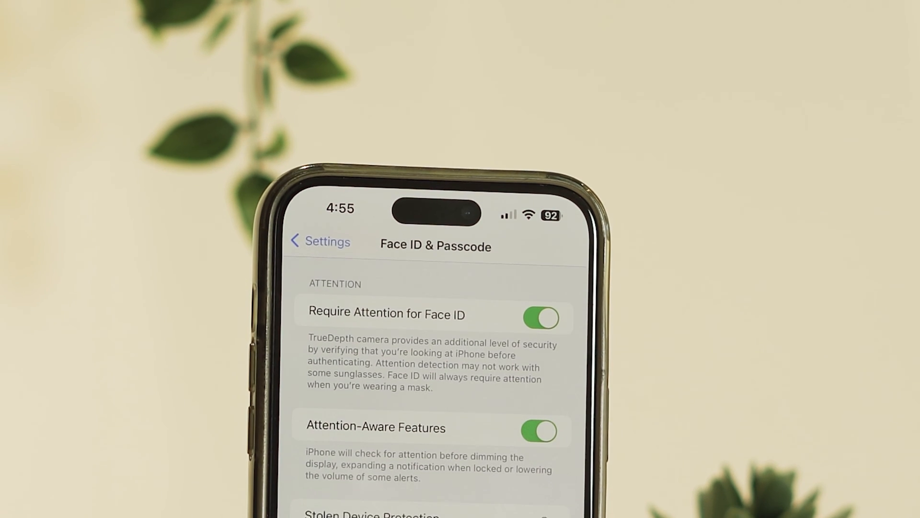
- Open Settings from the home screen and go to Face ID & Passcode
{"action": "scroll", "scroll_direction": "down", "scroll_amount": 3}
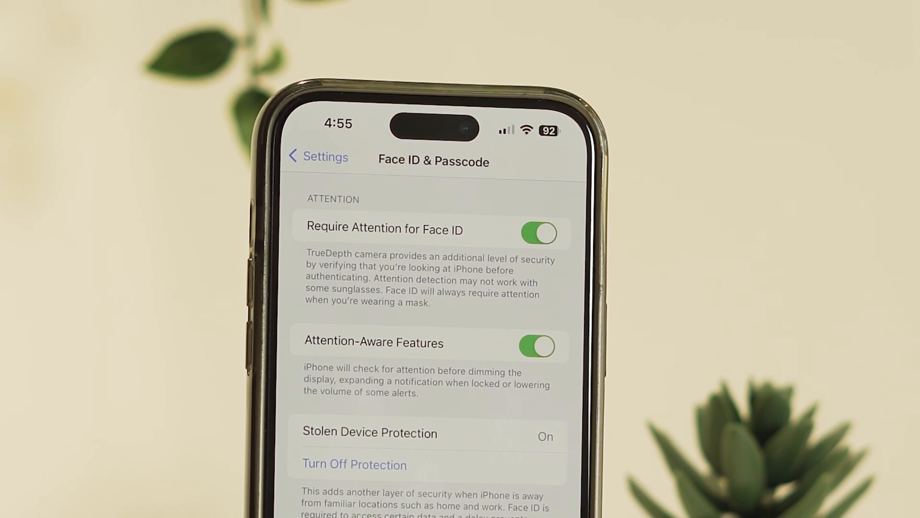
{"action": "scroll", "scroll_direction": "up", "scroll_amount": 3}
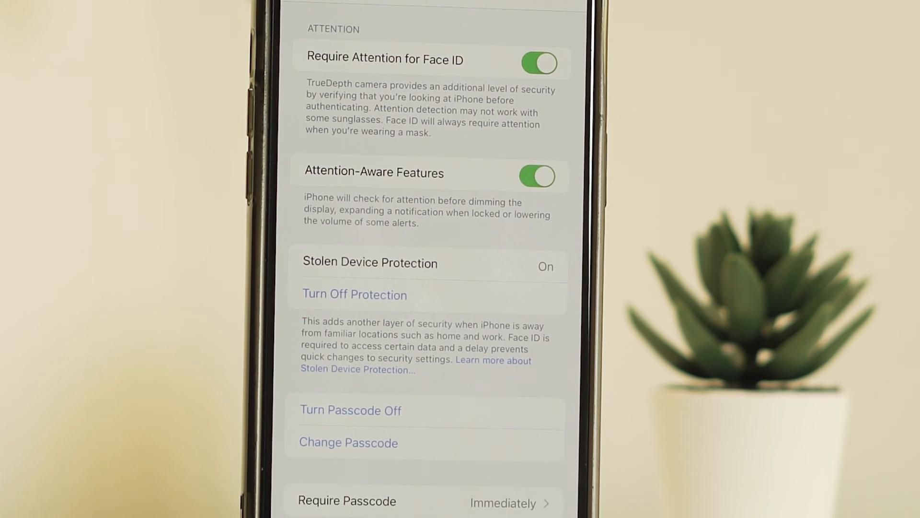
{"action": "scroll", "scroll_direction": "down", "scroll_amount": 3}
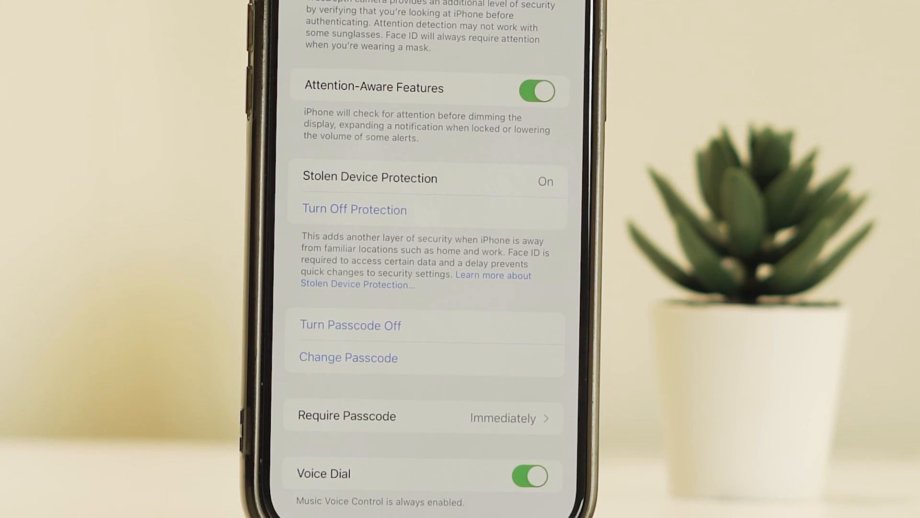
{"action": "scroll", "scroll_direction": "up", "scroll_amount": 3}
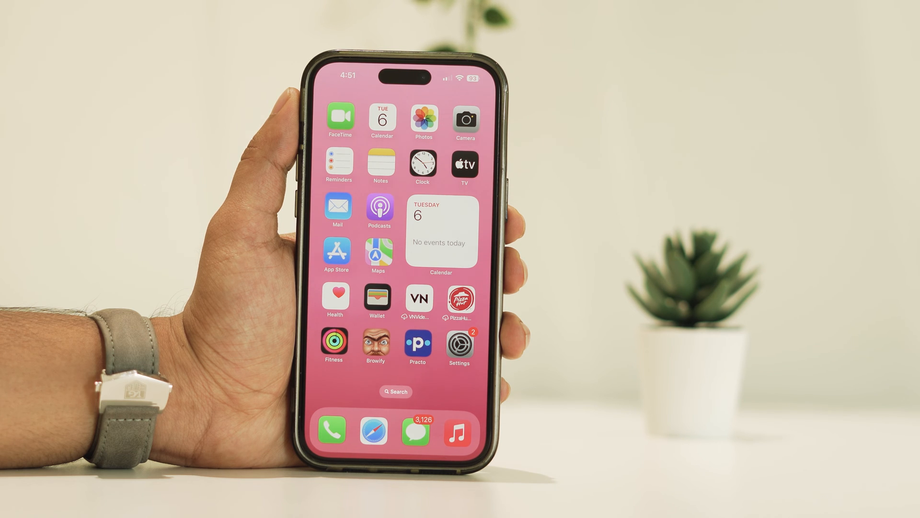
{"action": "left_click", "coordinate": [459, 345]}
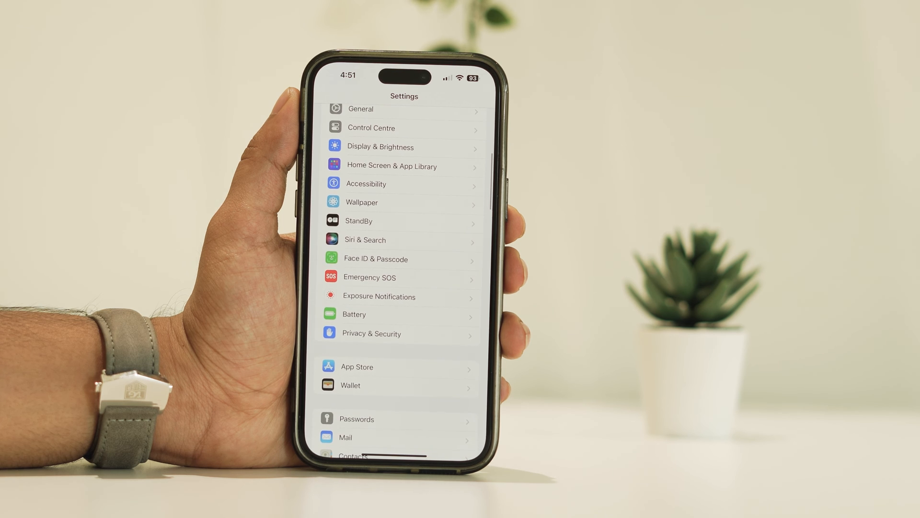
{"action": "left_click", "coordinate": [376, 258]}
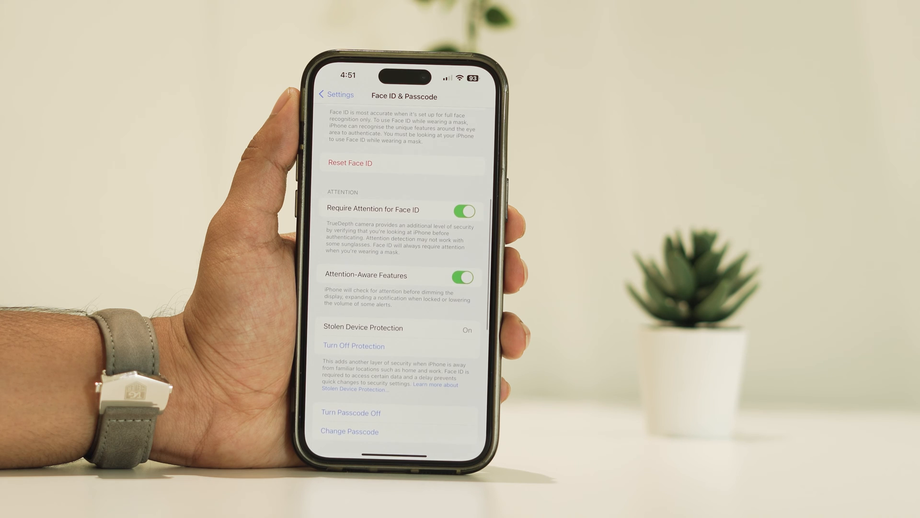
- Scroll to Stolen Device Protection, shown On with the Turn Off Protection option
{"action": "scroll", "scroll_direction": "up", "scroll_amount": 3}
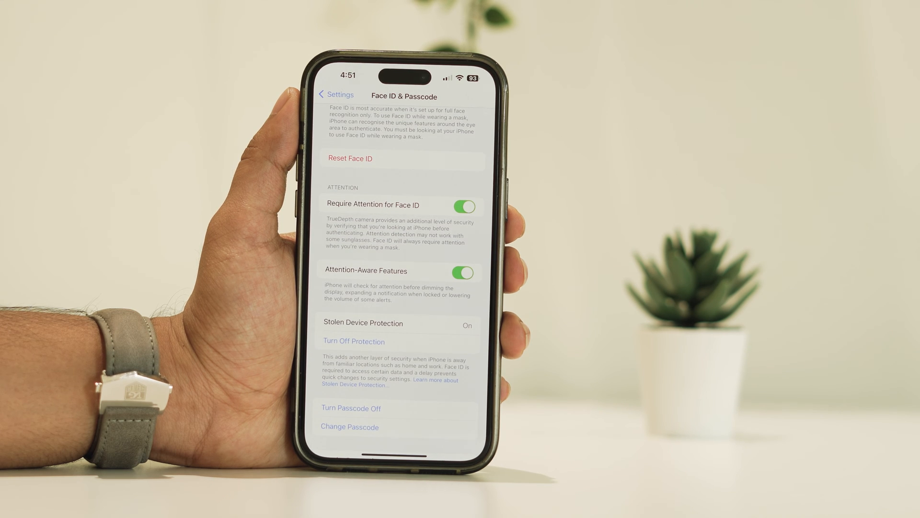